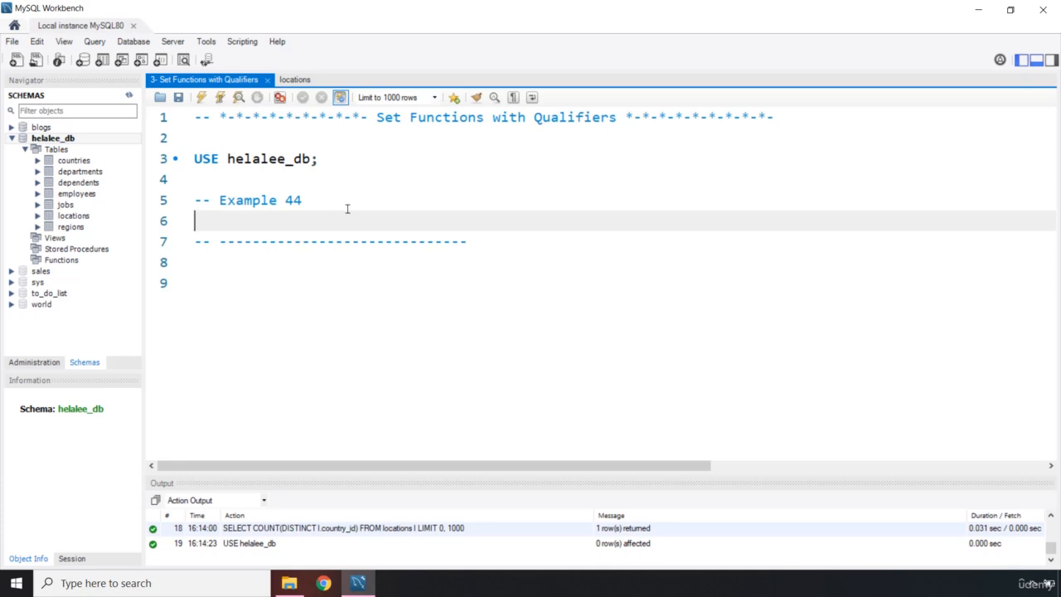
{"action": "mouse_move", "coordinate": [425, 125]}
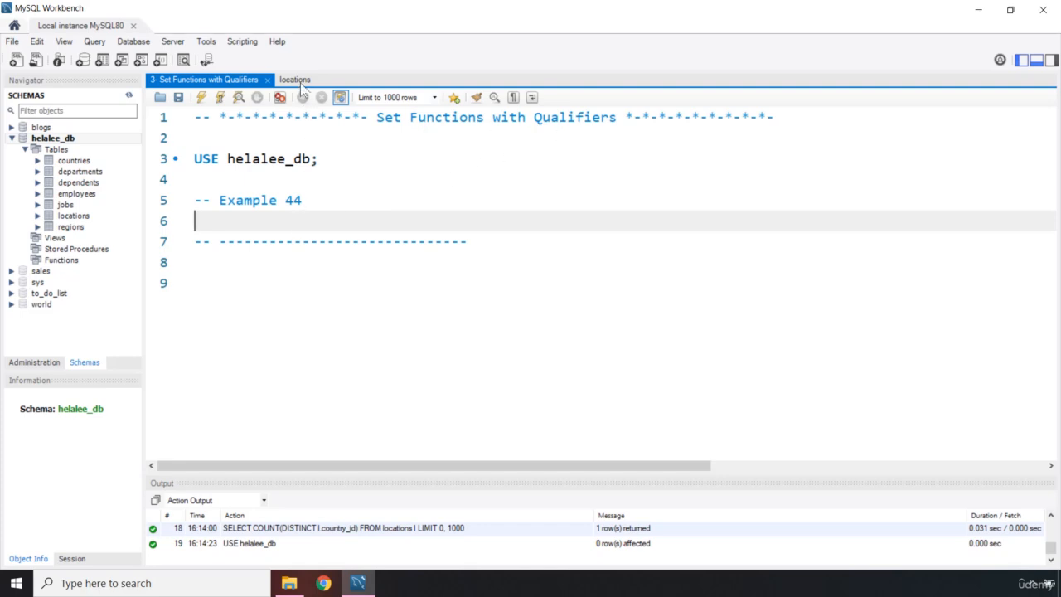
Step: Review the locations rows, noting the UK and DE country_id values, before writing the query
{"action": "left_click", "coordinate": [295, 79]}
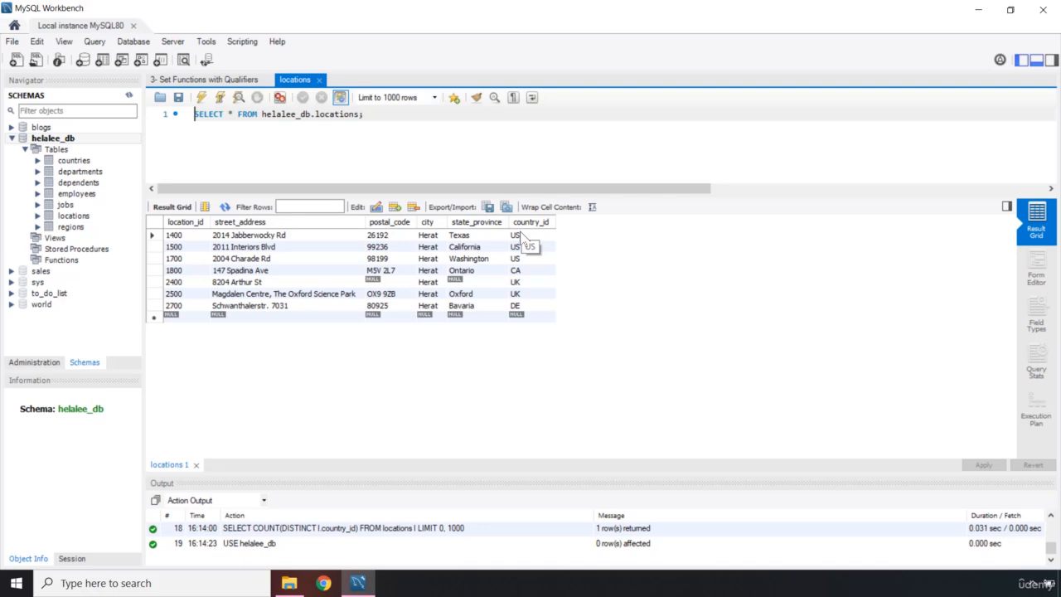
{"action": "mouse_move", "coordinate": [212, 86]}
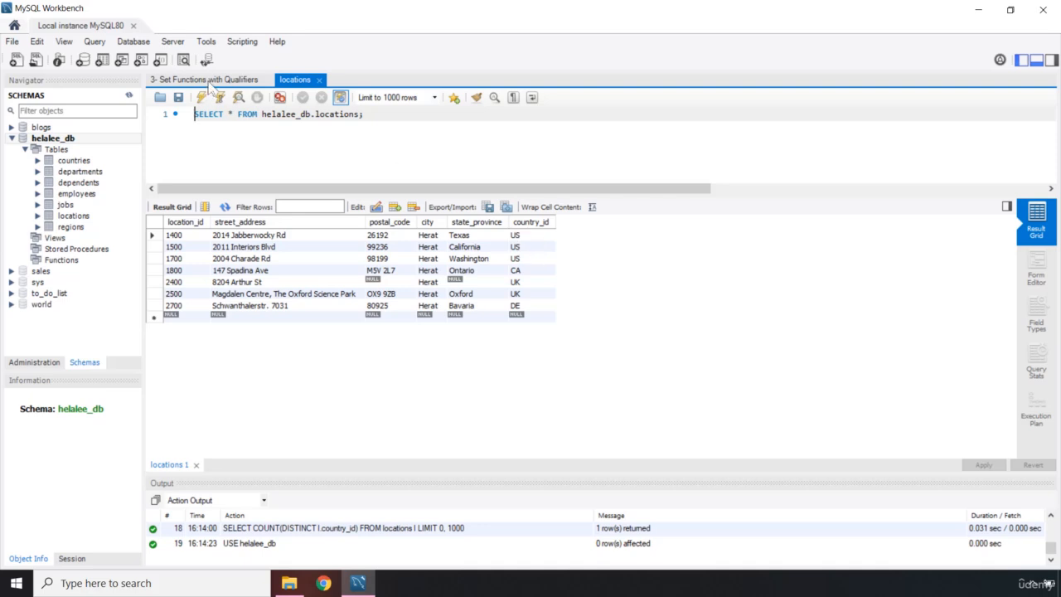
{"action": "left_click", "coordinate": [206, 80]}
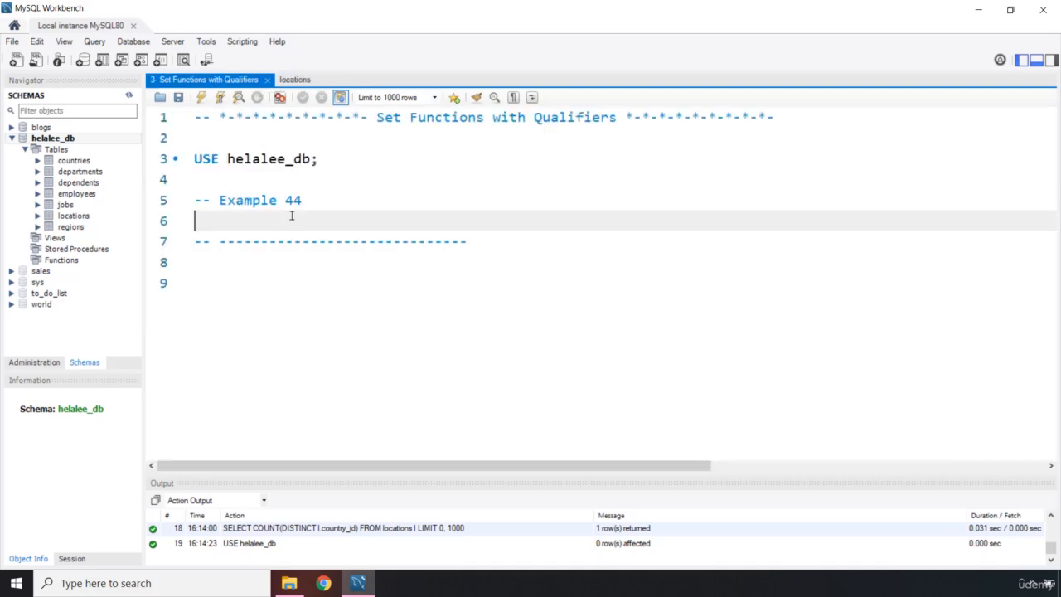
{"action": "left_click", "coordinate": [296, 79]}
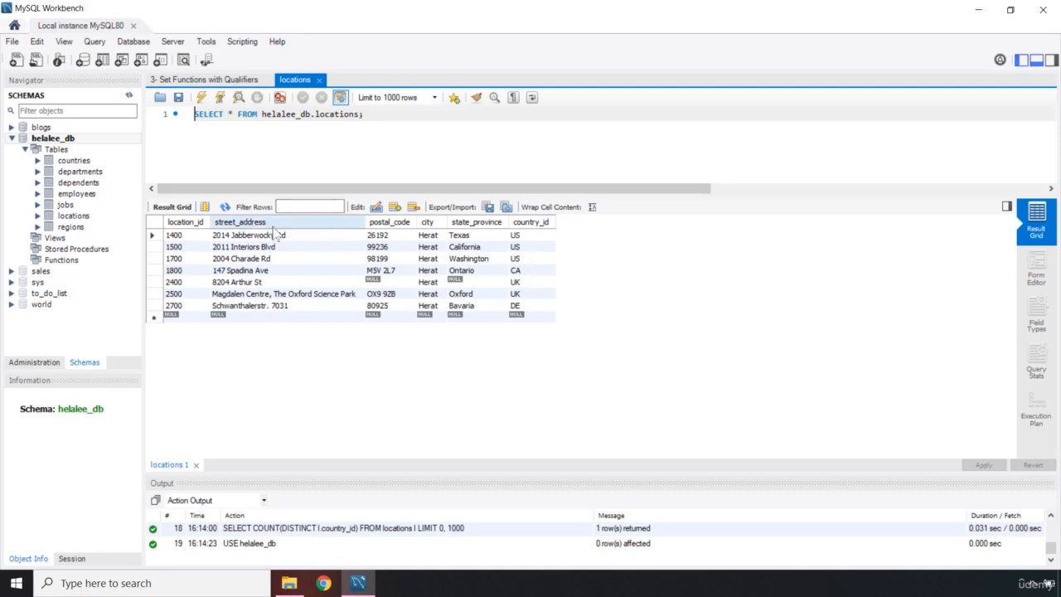
{"action": "mouse_move", "coordinate": [361, 324]}
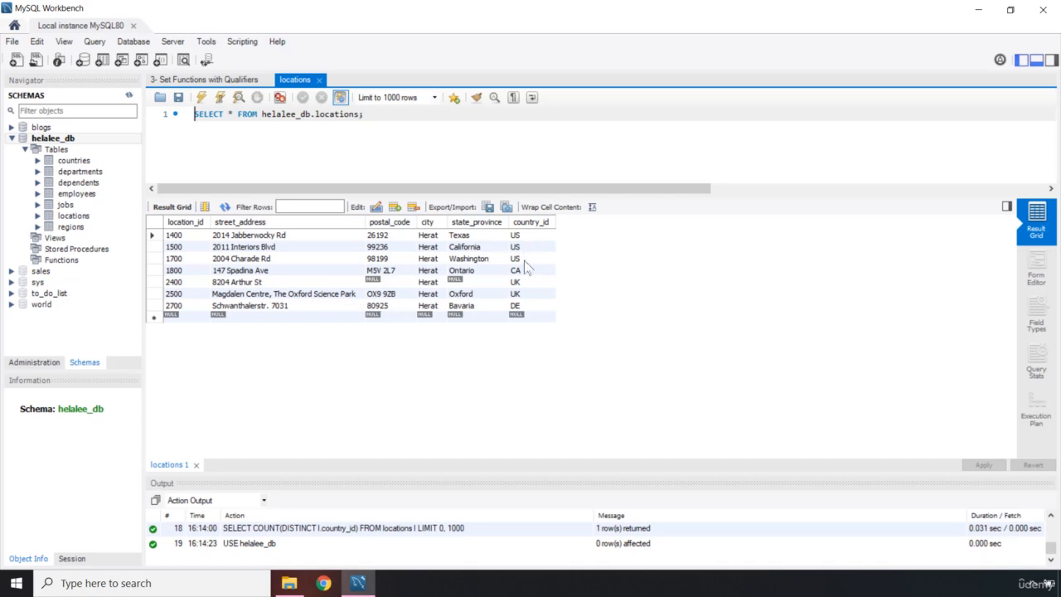
{"action": "left_click", "coordinate": [531, 282]}
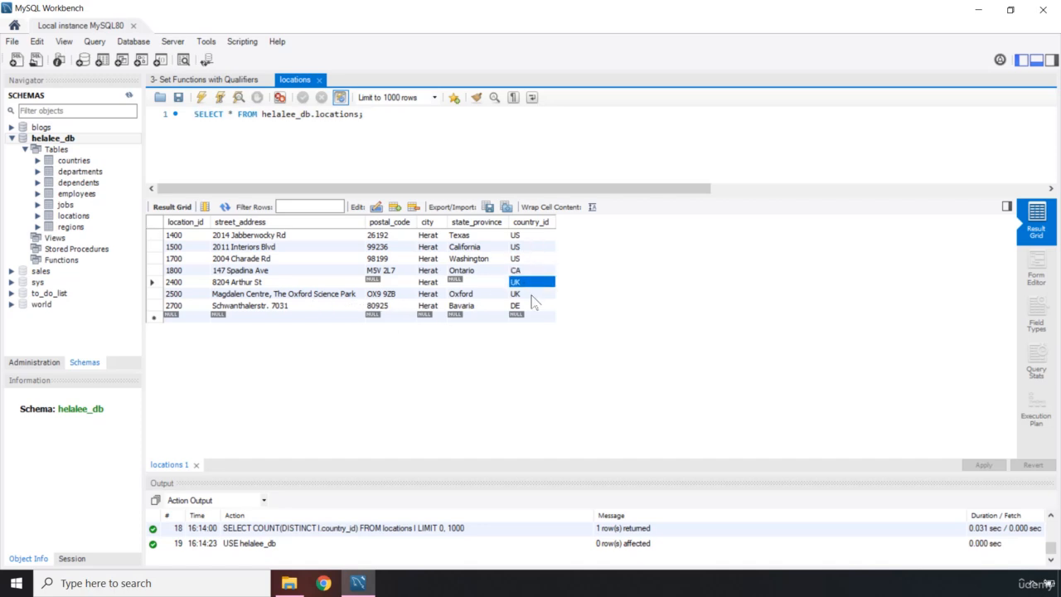
{"action": "left_click", "coordinate": [515, 305]}
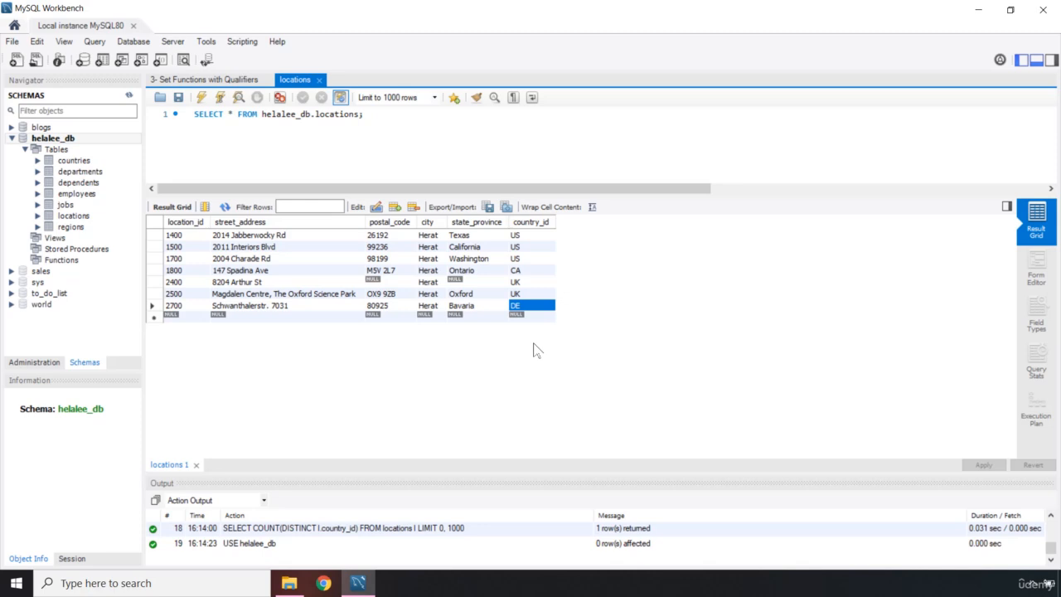
{"action": "left_click", "coordinate": [531, 268]}
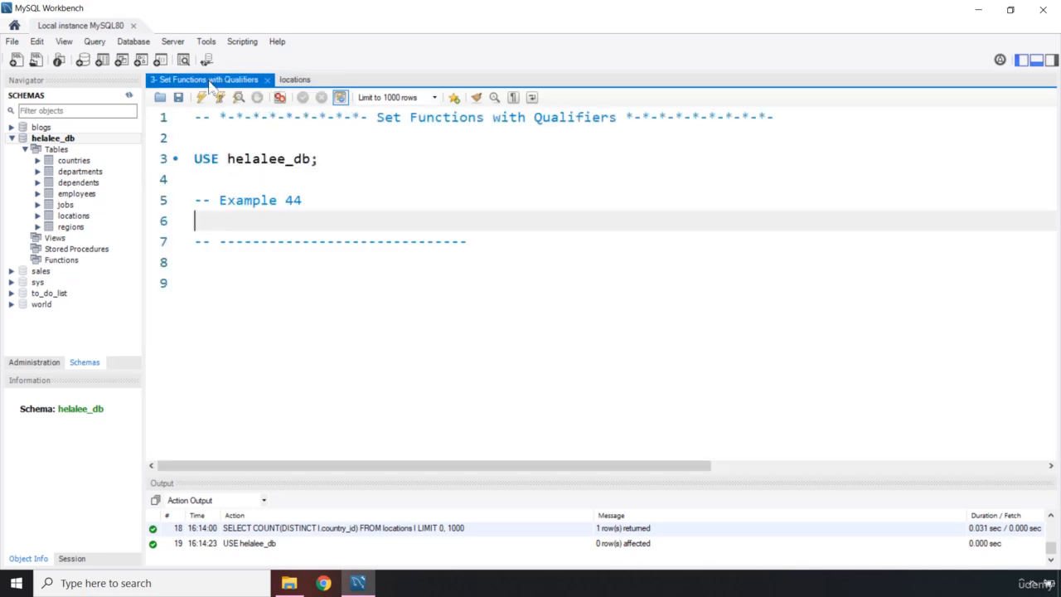
{"action": "left_click", "coordinate": [295, 80]}
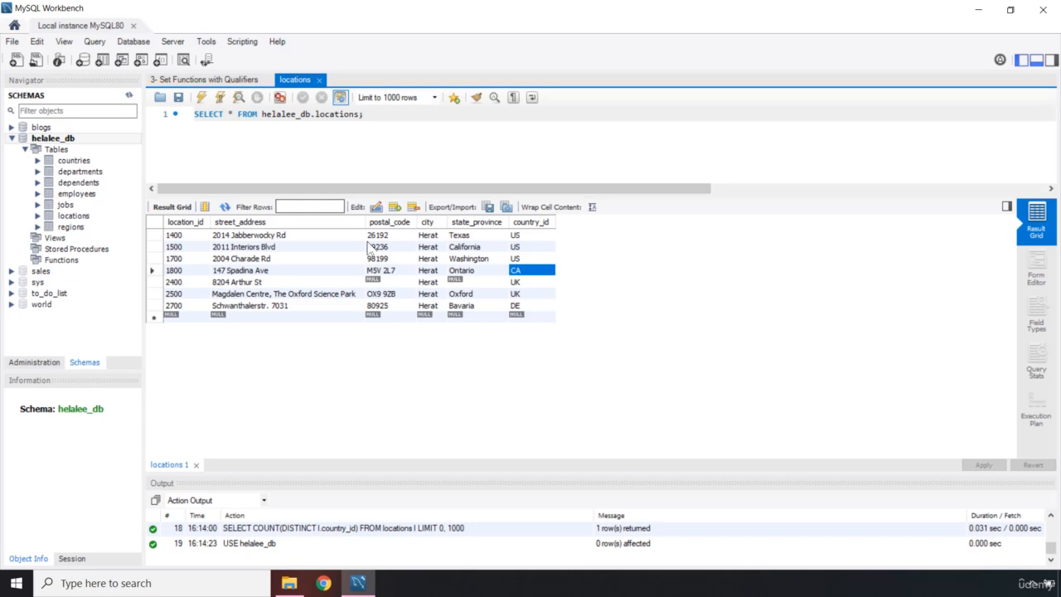
{"action": "left_click", "coordinate": [205, 79]}
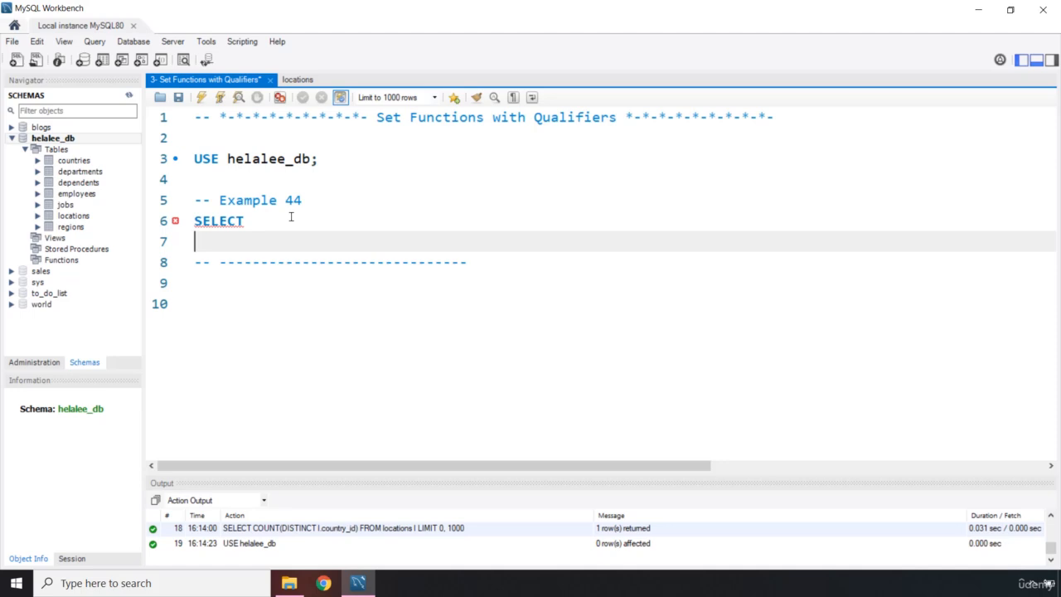
Step: Run SELECT COUNT(DISTINCT l.country_id) FROM locations l; returning 4, then compare with the locations rows
{"action": "type", "text": "FROM locati"}
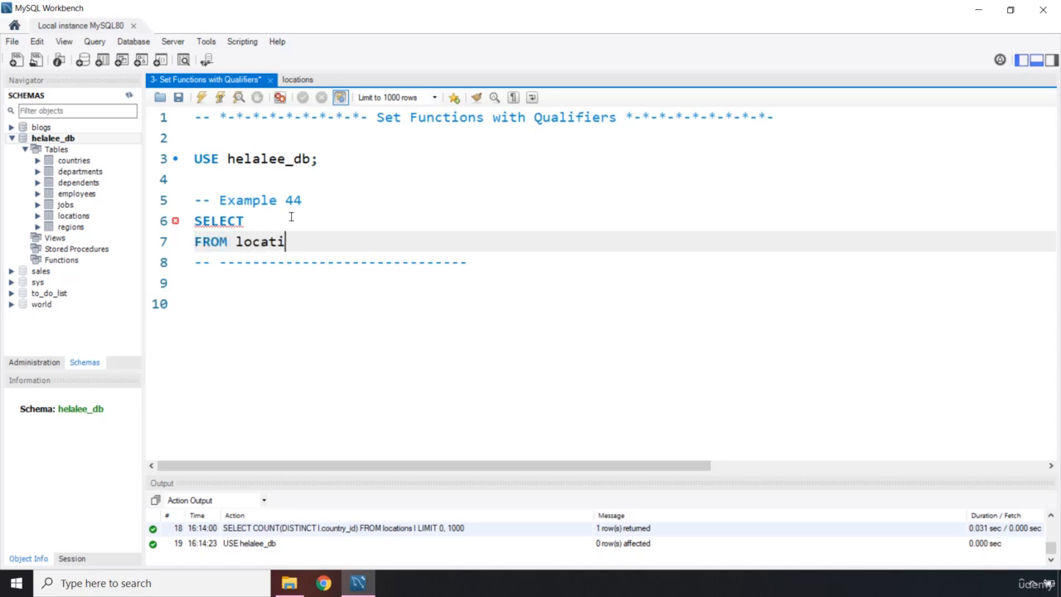
{"action": "type", "text": "ons l;"}
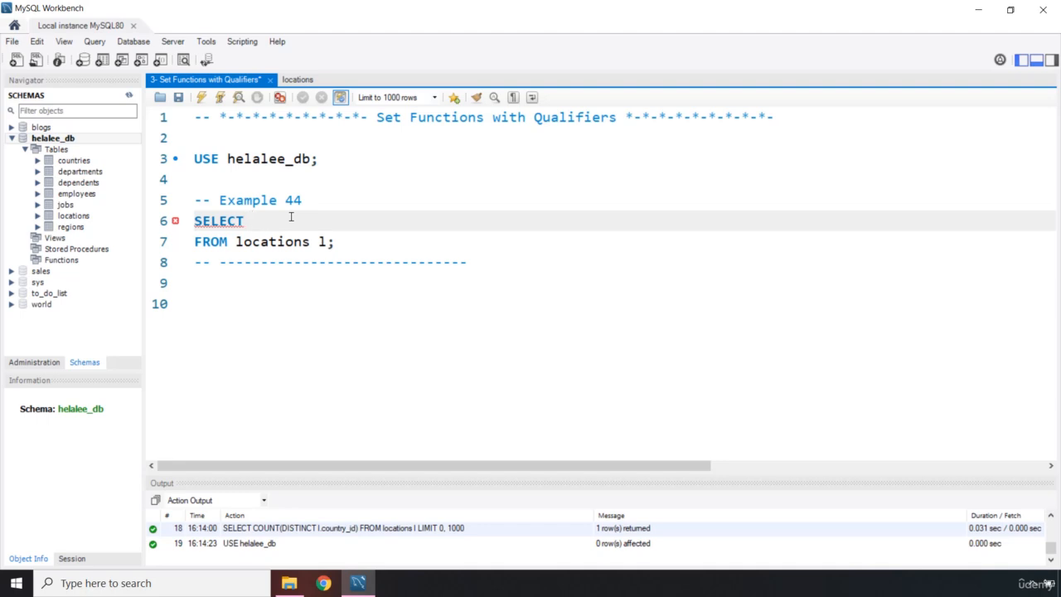
{"action": "type", "text": "COUNT("}
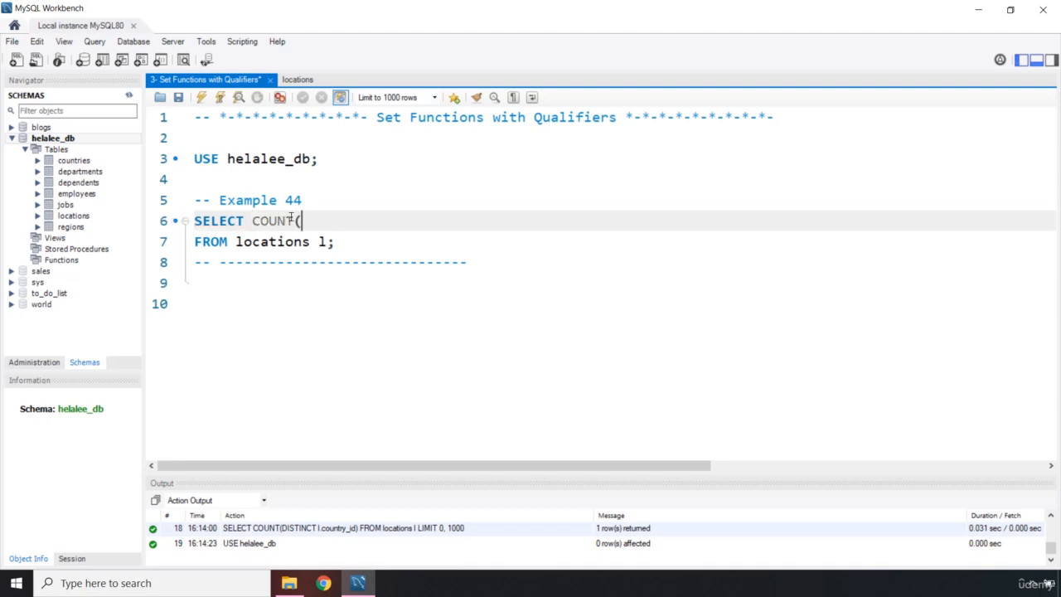
{"action": "type", "text": "DISTINCT"}
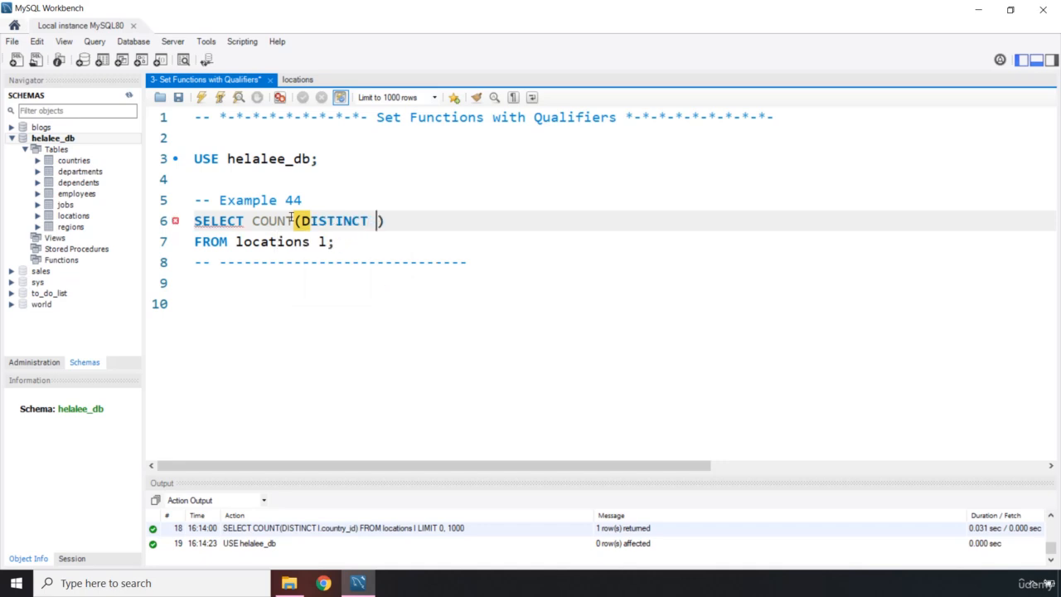
{"action": "type", "text": "l.cou"}
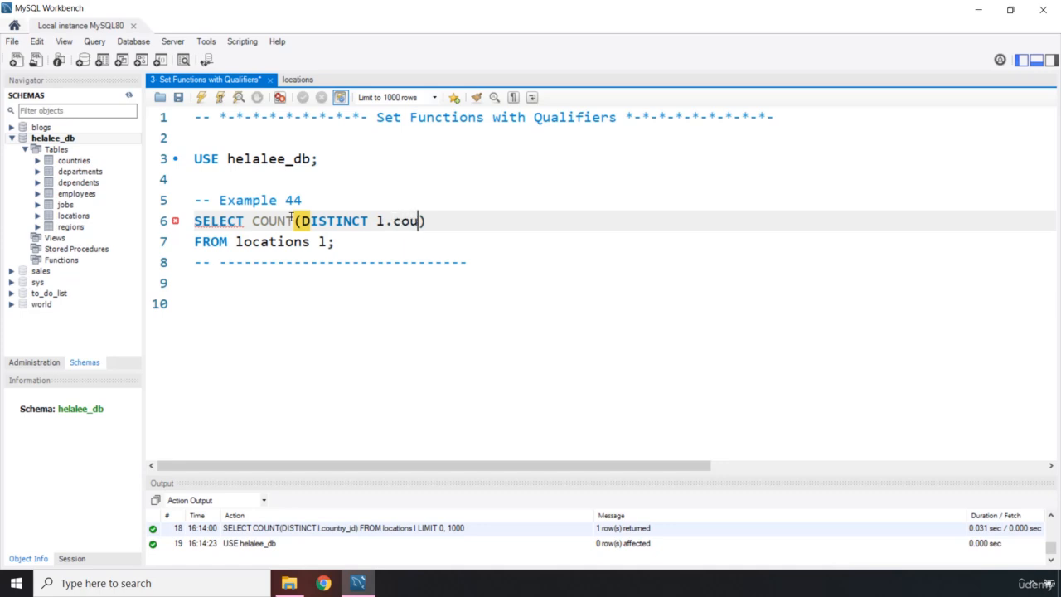
{"action": "type", "text": "ntry_id"}
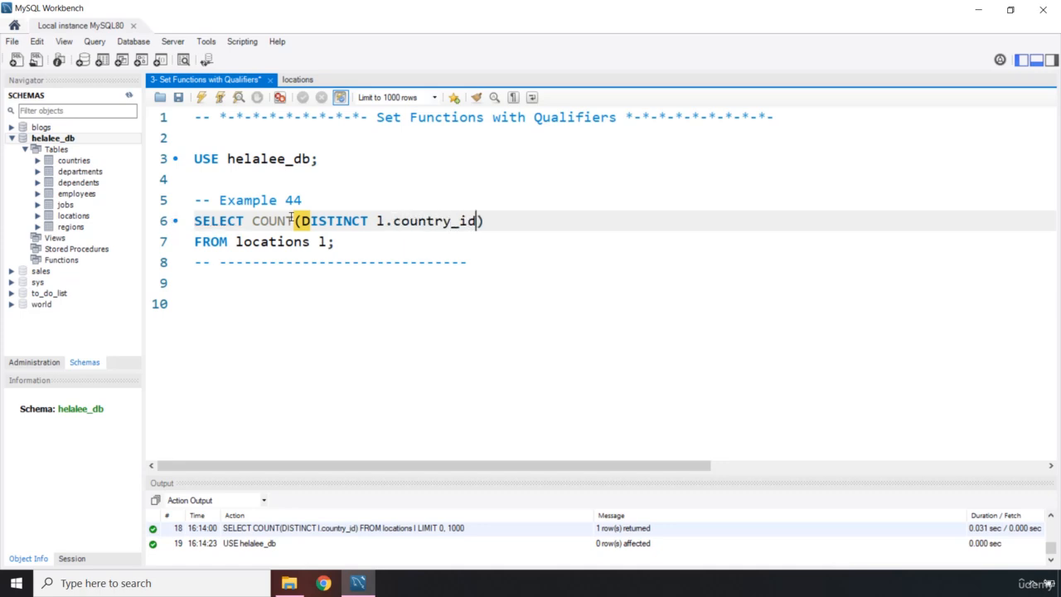
{"action": "mouse_move", "coordinate": [193, 106]}
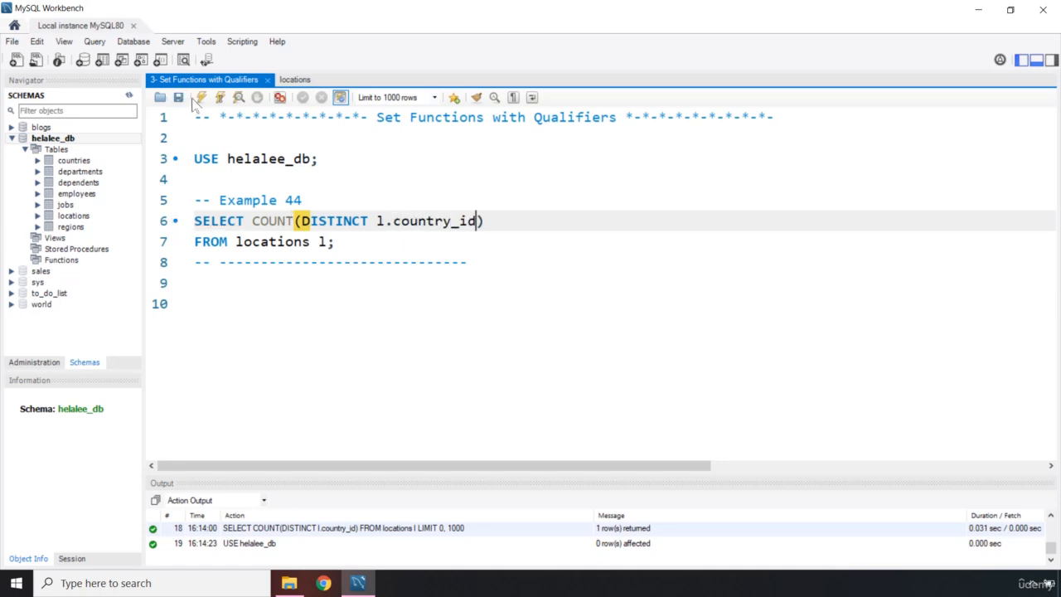
{"action": "left_click", "coordinate": [199, 96]}
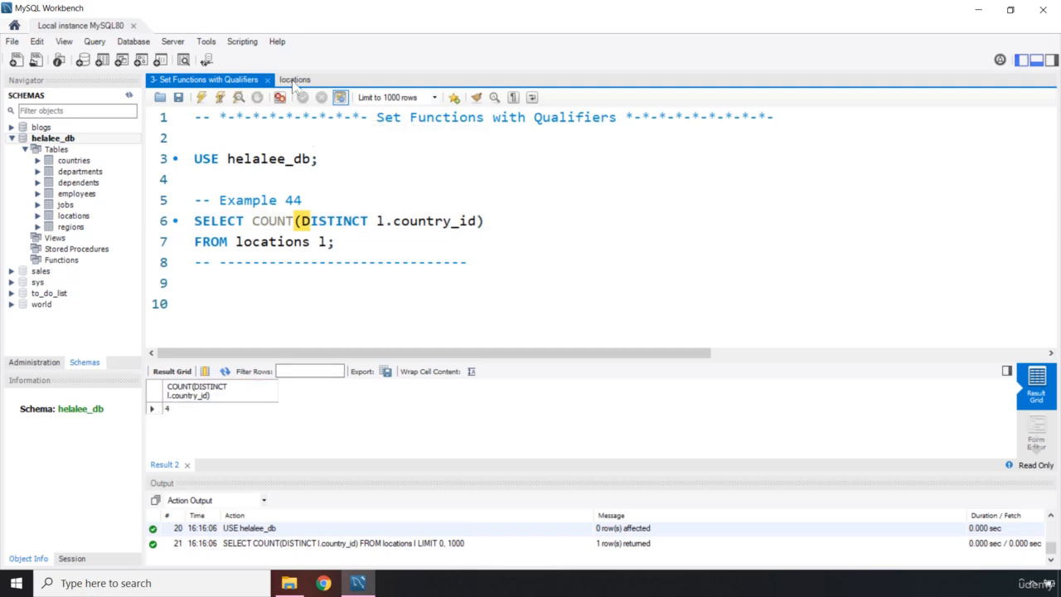
{"action": "left_click", "coordinate": [295, 79]}
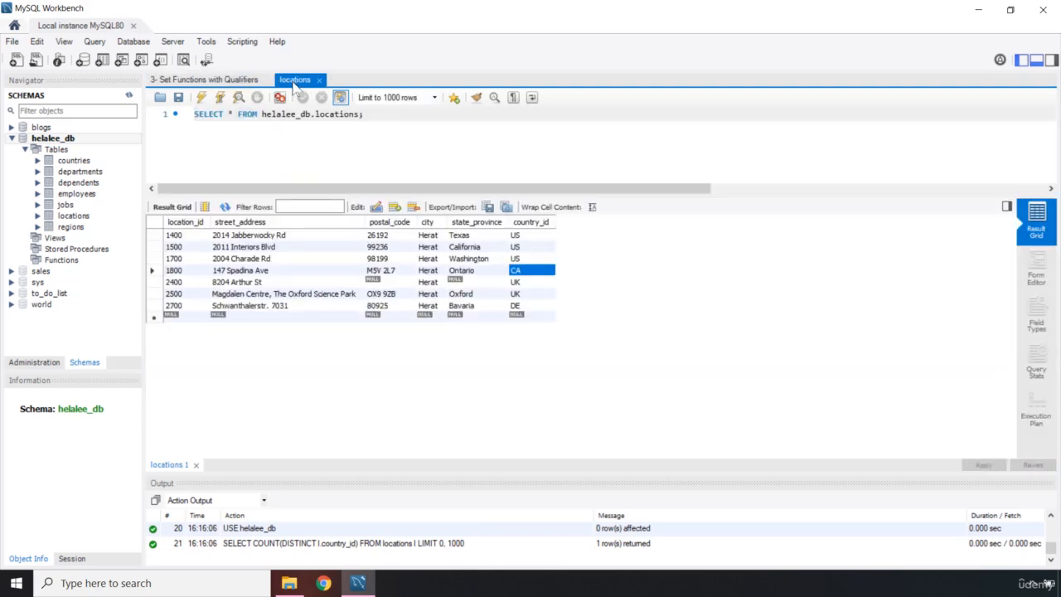